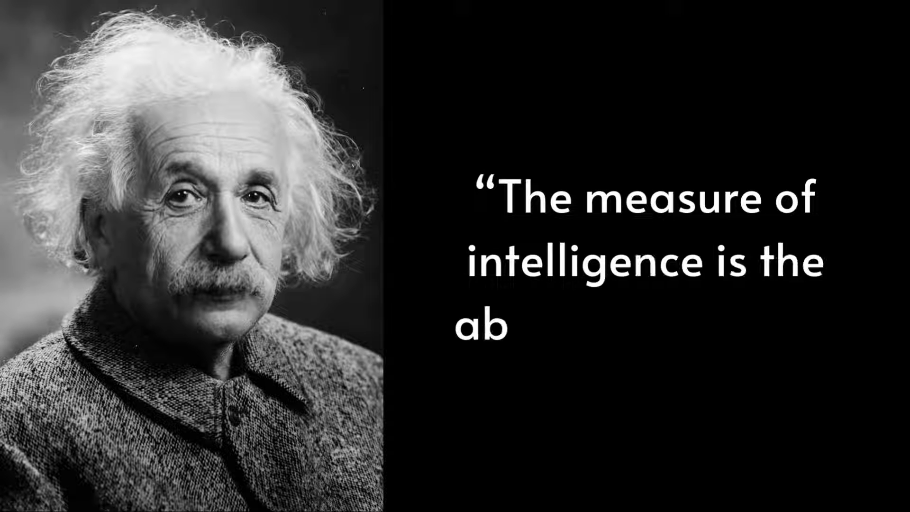
{"action": "type", "text": "ility to change.\""}
{"action": "type", "text": "~ Albert E"}
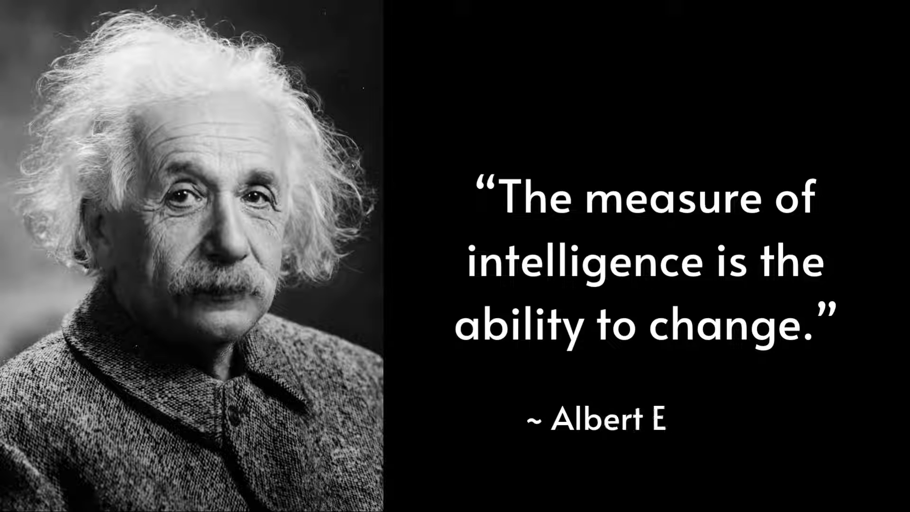
{"action": "type", "text": "instein"}
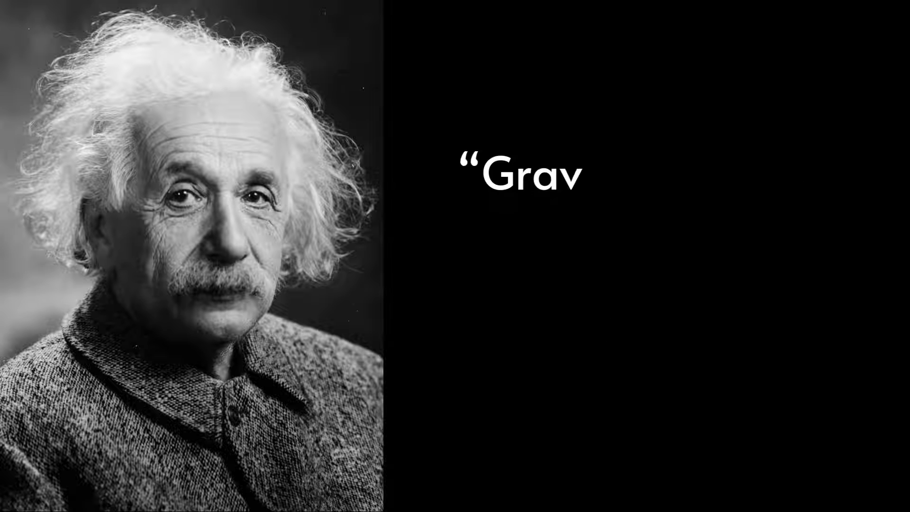
{"action": "type", "text": "itation is not responsible for people falling in love.”"}
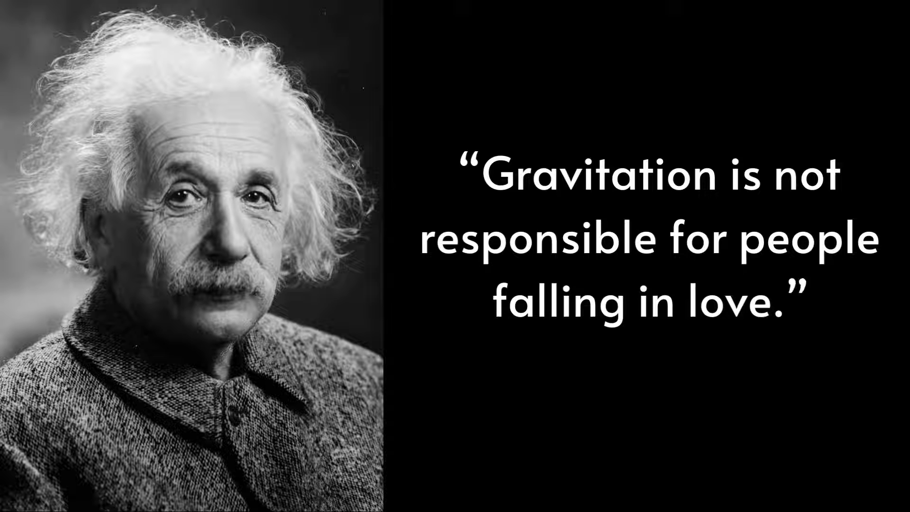
{"action": "type", "text": "~ Albe"}
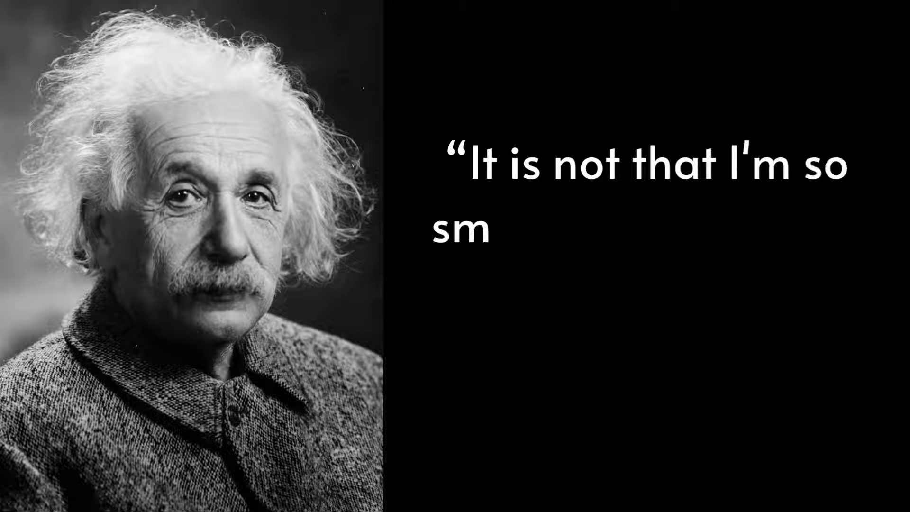
{"action": "type", "text": "art. But I stay with the questions much longer.”"}
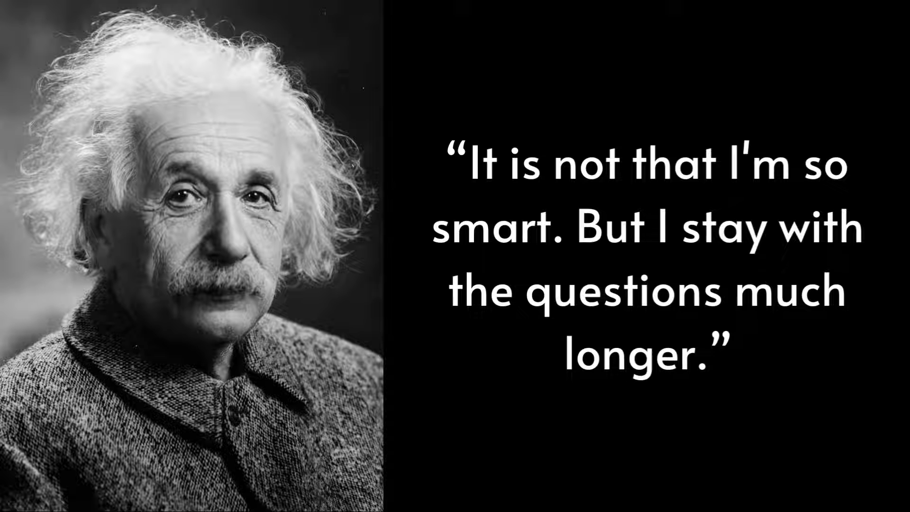
{"action": "type", "text": "~ Albert Einstein"}
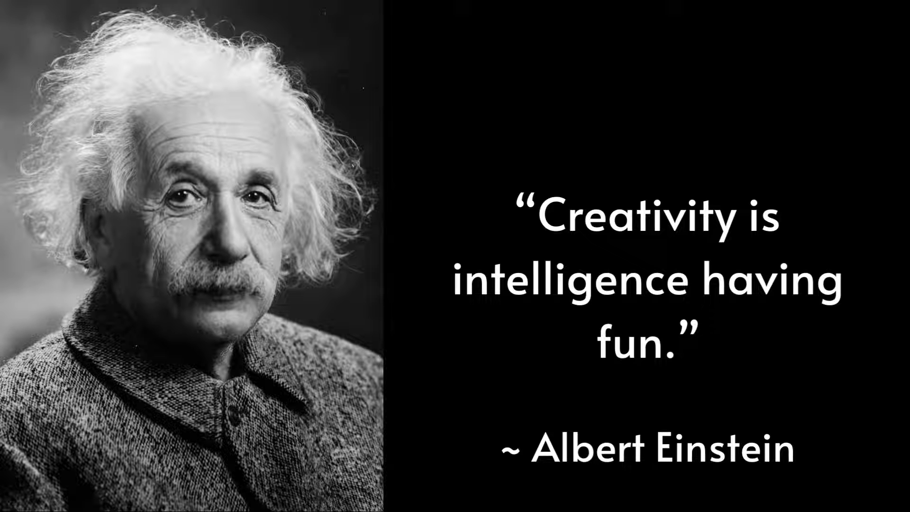
{"action": "type", "text": "The world is a dangerous"}
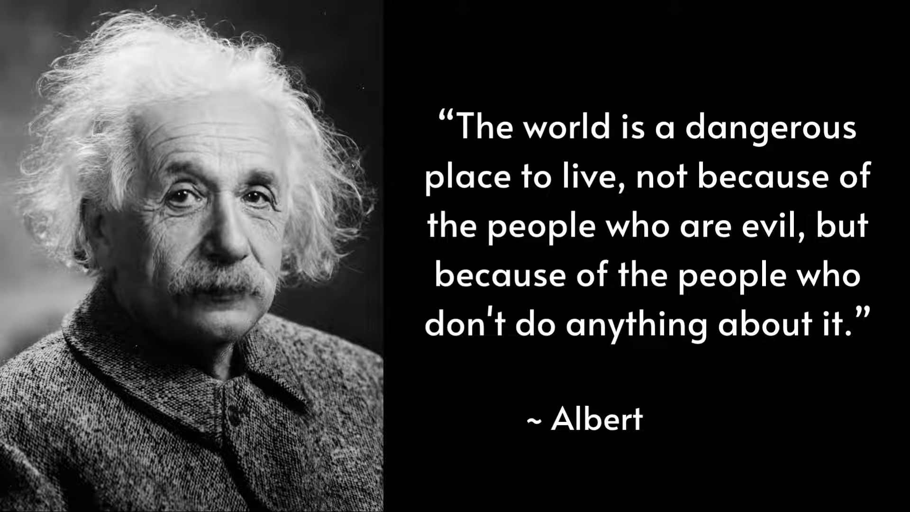
{"action": "type", "text": "Einstein"}
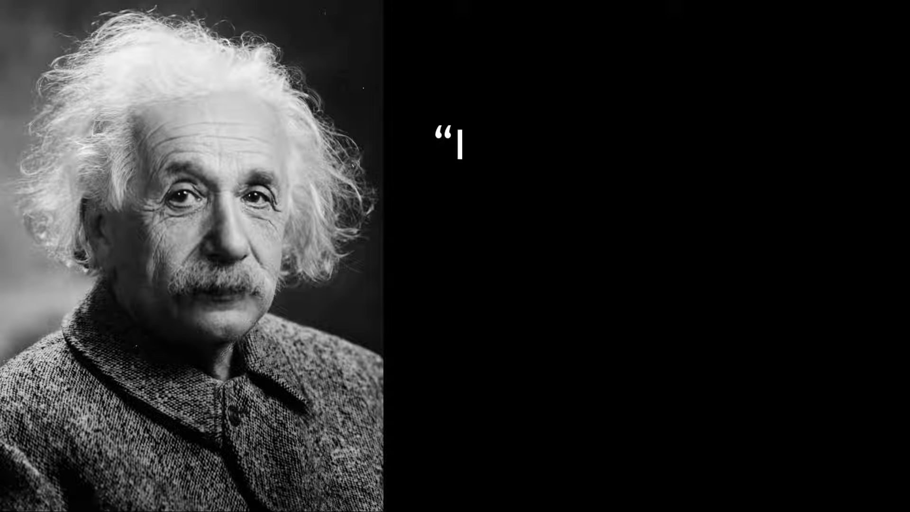
{"action": "type", "text": "If A is a success in life,"}
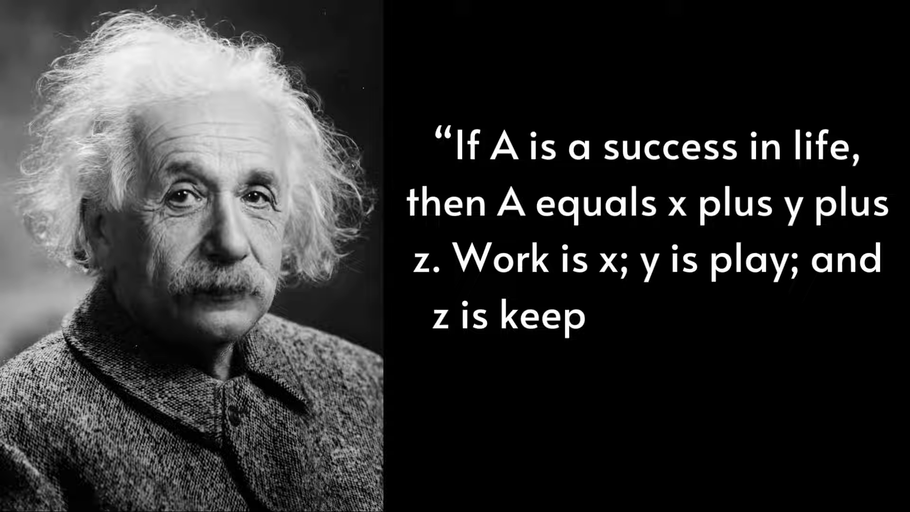
{"action": "type", "text": "ing your mouth shut”"}
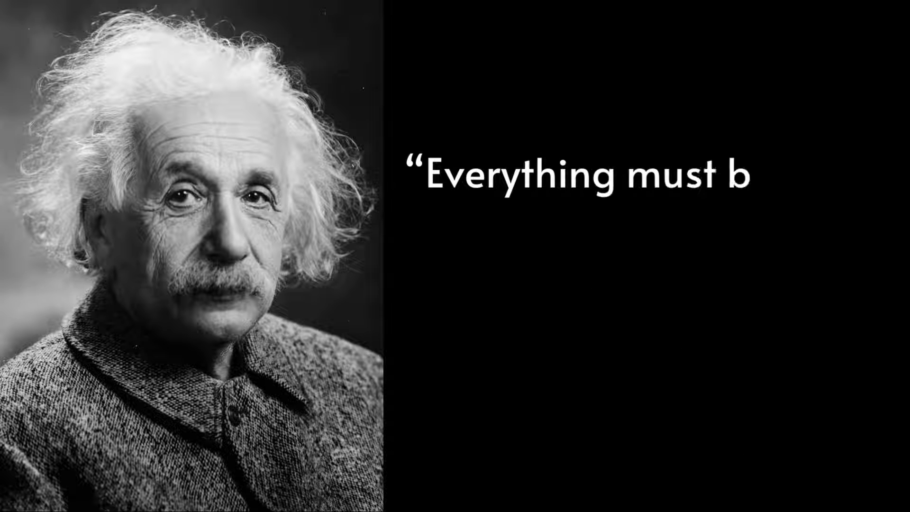
{"action": "type", "text": "e made as simple as possible. But not simpler.”"}
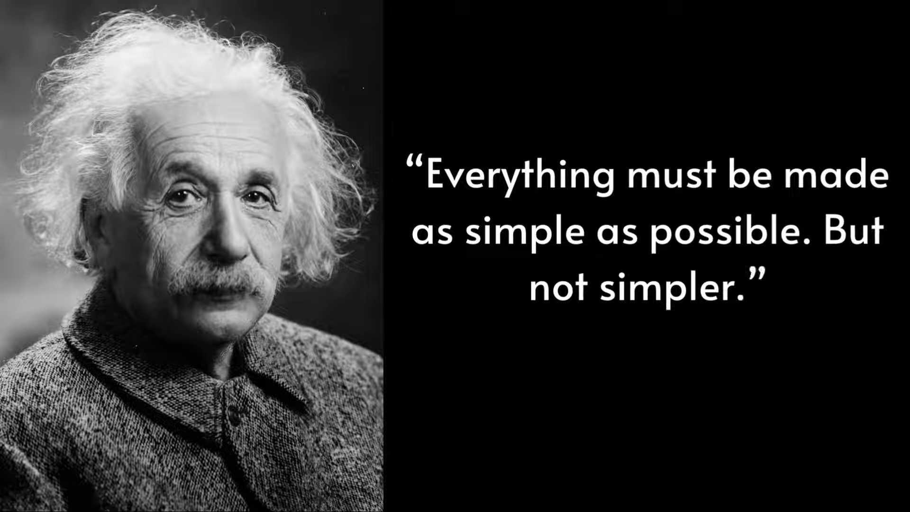
{"action": "type", "text": "~ Albert"}
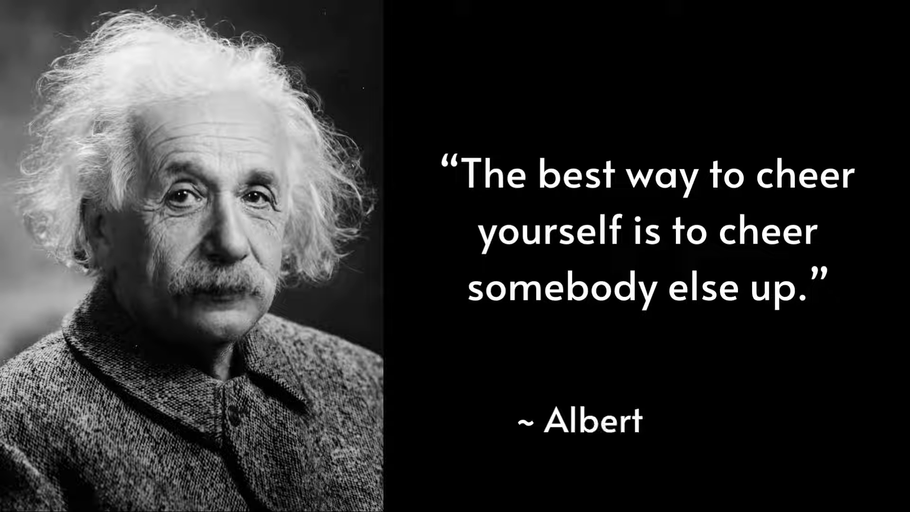
{"action": "type", "text": "Einstein"}
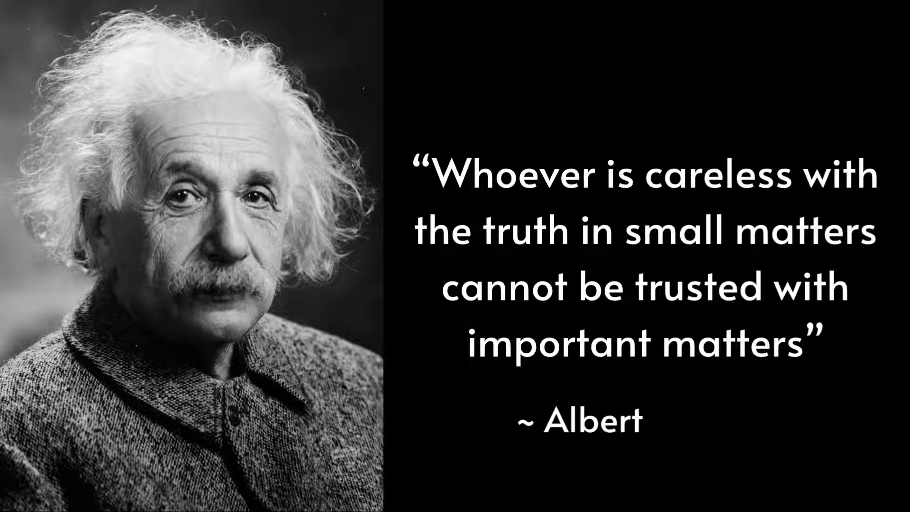
{"action": "type", "text": "Einstein"}
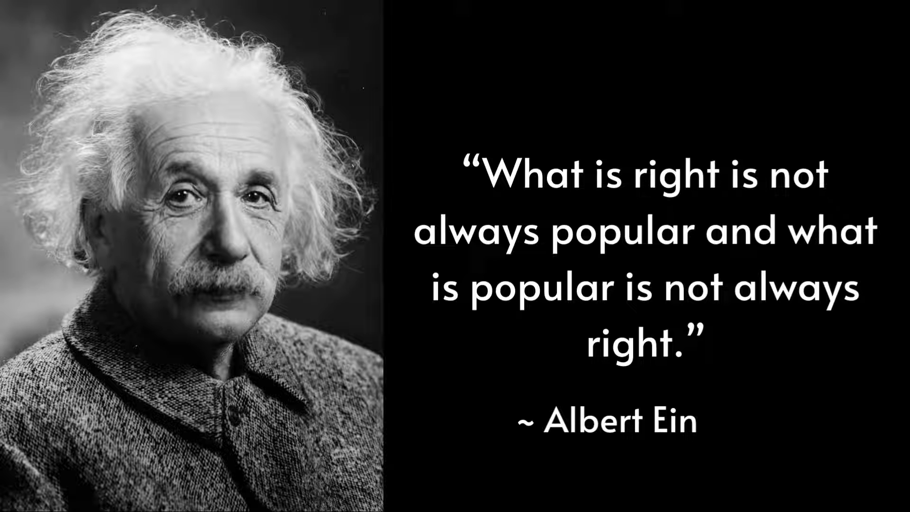
{"action": "type", "text": "stein"}
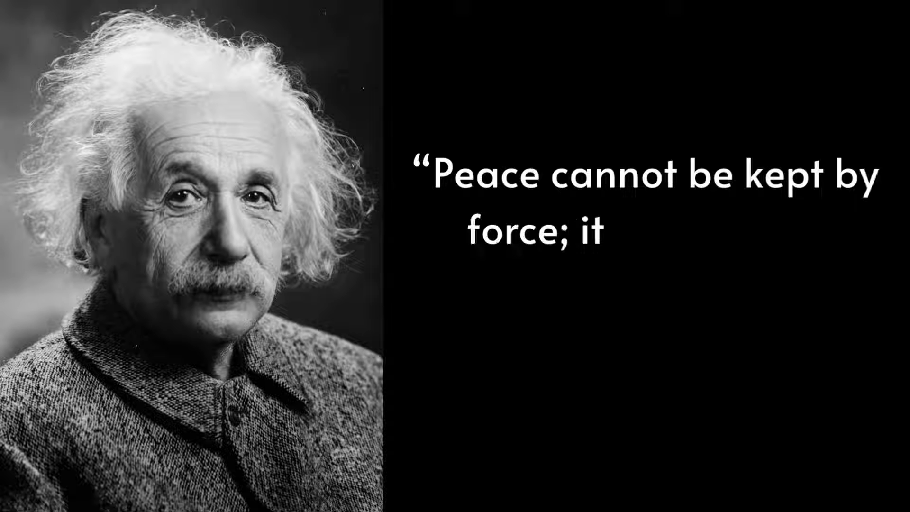
{"action": "type", "text": "can only be achieved by understanding.”"}
{"action": "type", "text": "~ Albert Einstei"}
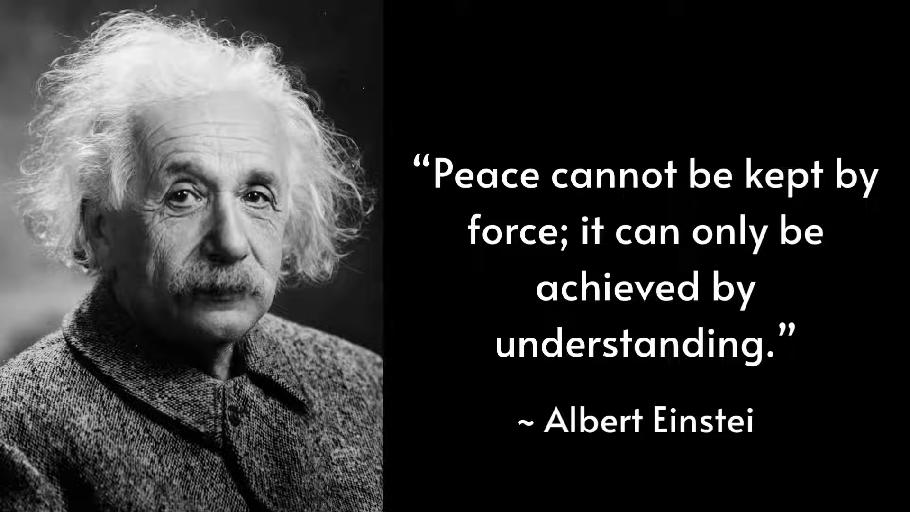
{"action": "type", "text": "n"}
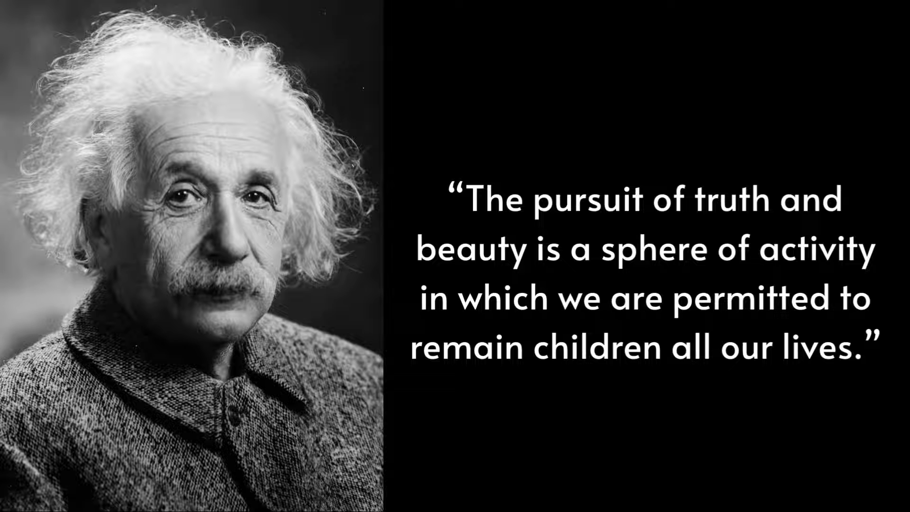
{"action": "type", "text": "~ Albe"}
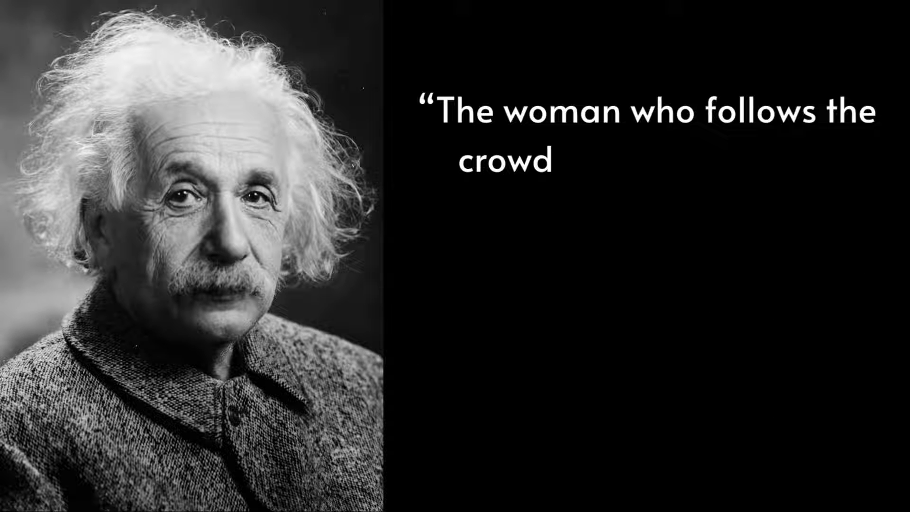
{"action": "type", "text": "will usually go no further than th"}
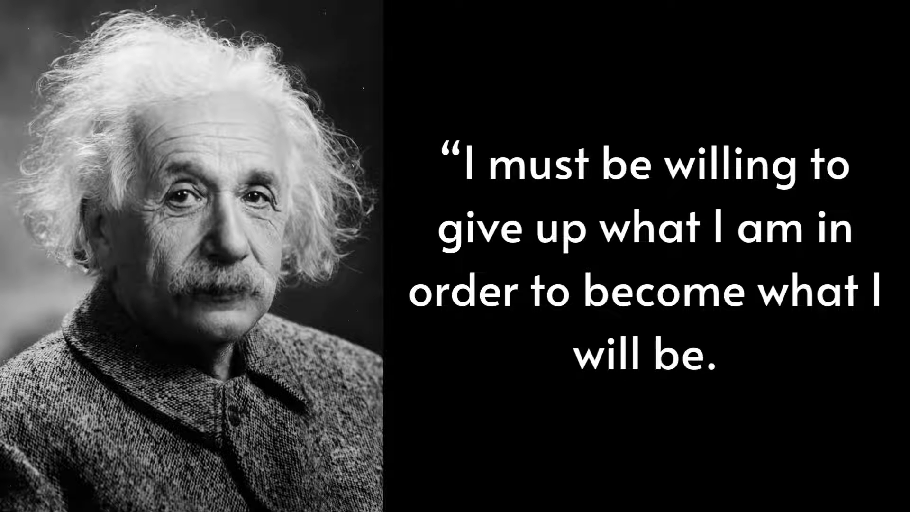
{"action": "type", "text": "~ Albert Einste"}
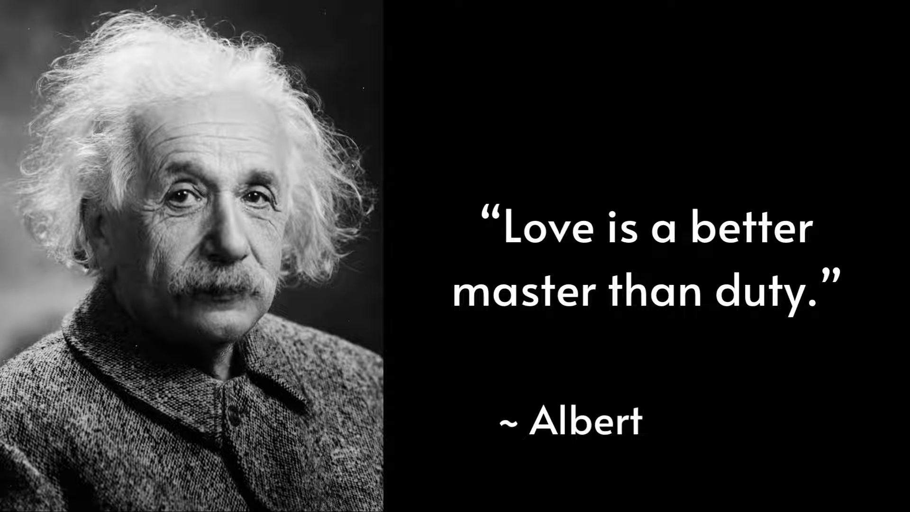
{"action": "type", "text": "Einstein"}
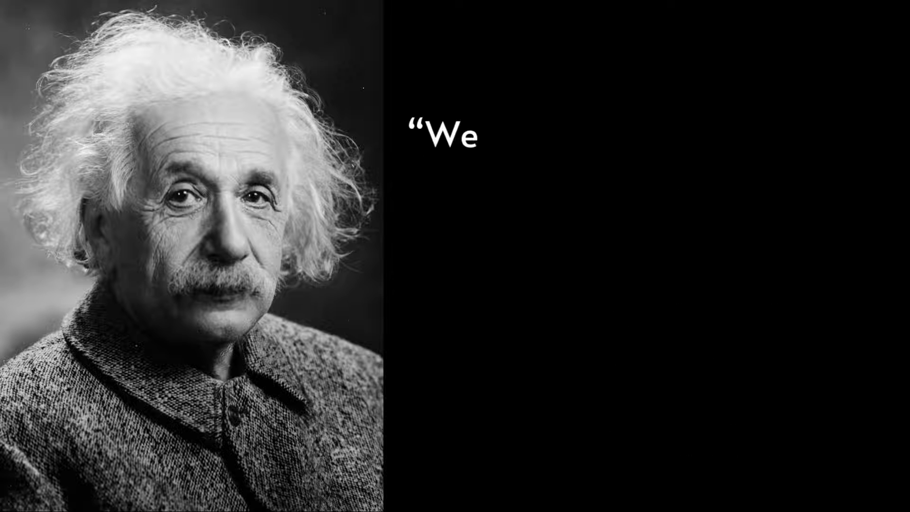
{"action": "type", "text": "all know that light travels faster than sound......"}
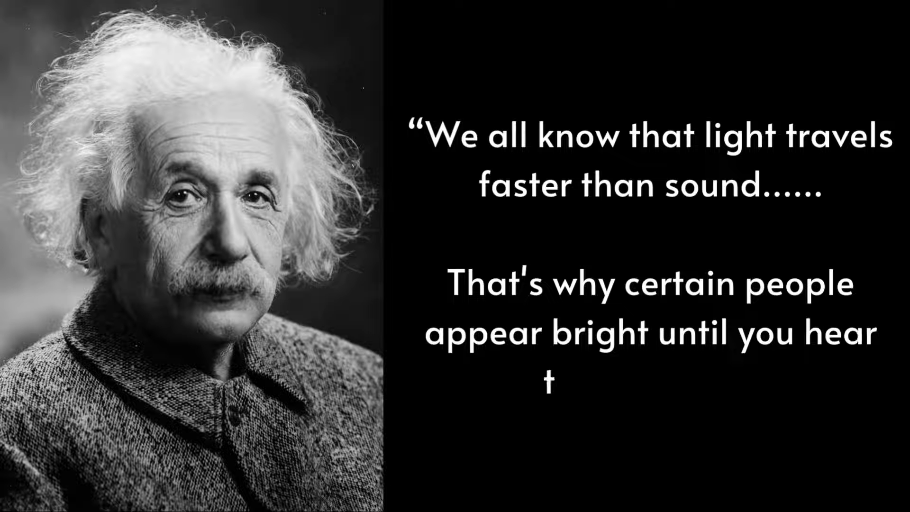
{"action": "type", "text": "hem speak.\""}
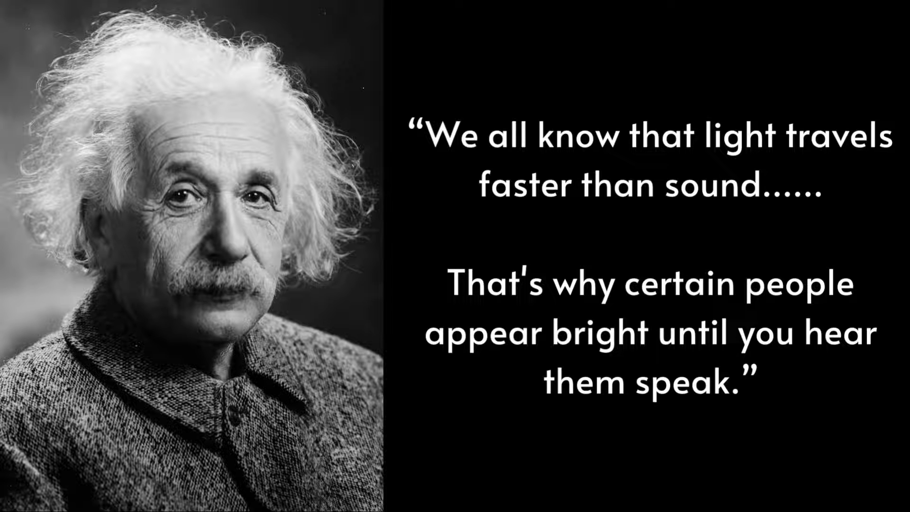
{"action": "type", "text": "~ Albert Eins"}
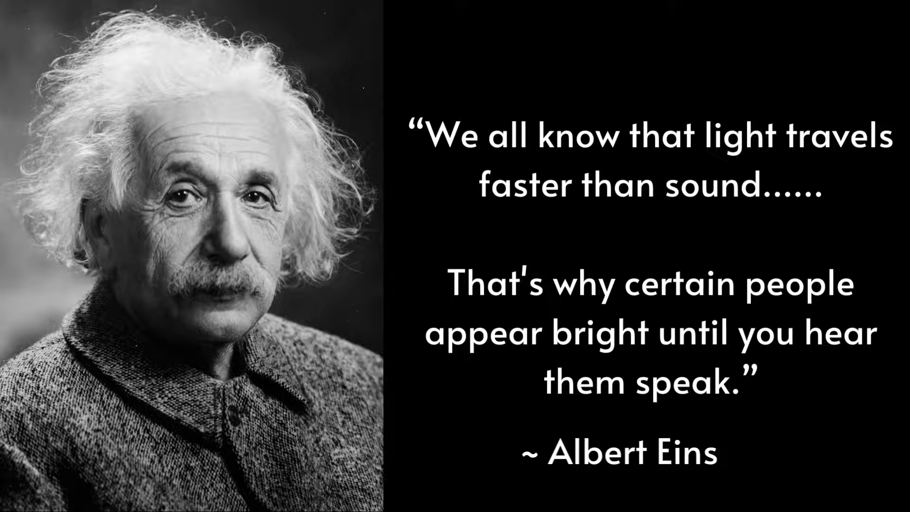
{"action": "type", "text": "tein"}
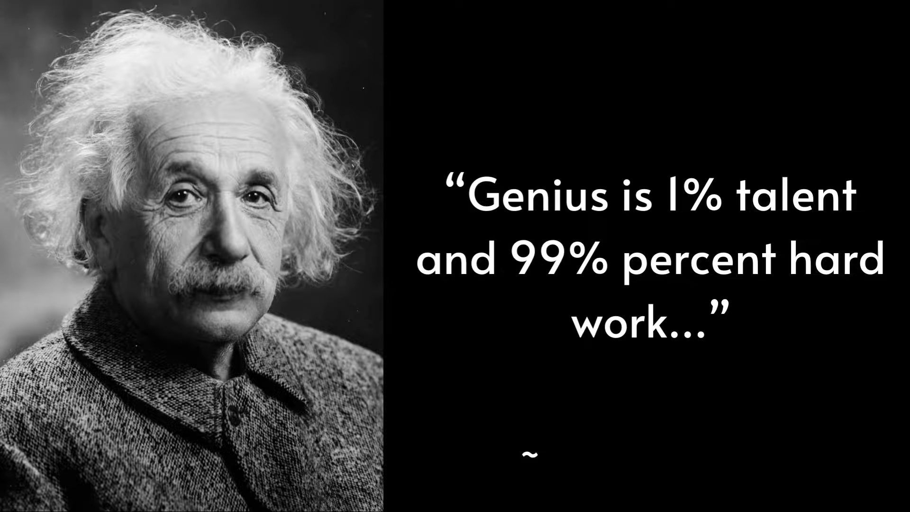
{"action": "type", "text": "Albert Einstein"}
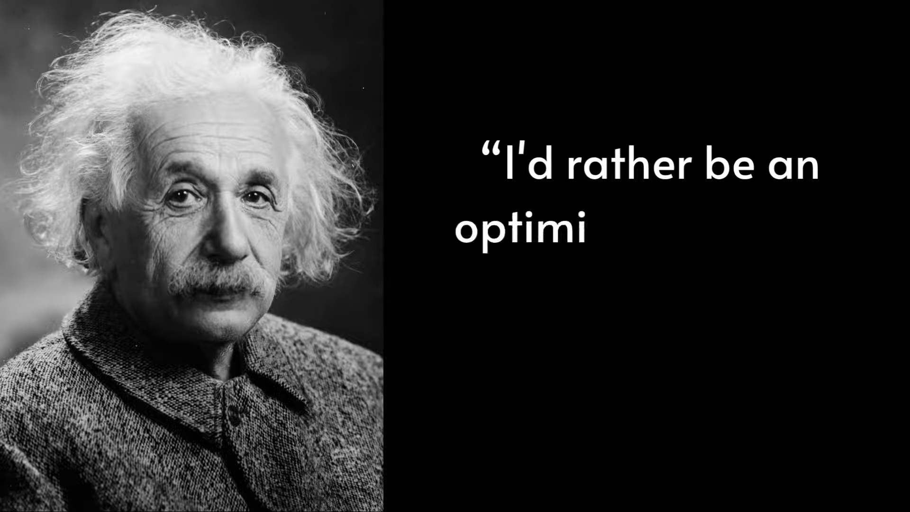
{"action": "type", "text": "st and a fool than a pessimist and right"}
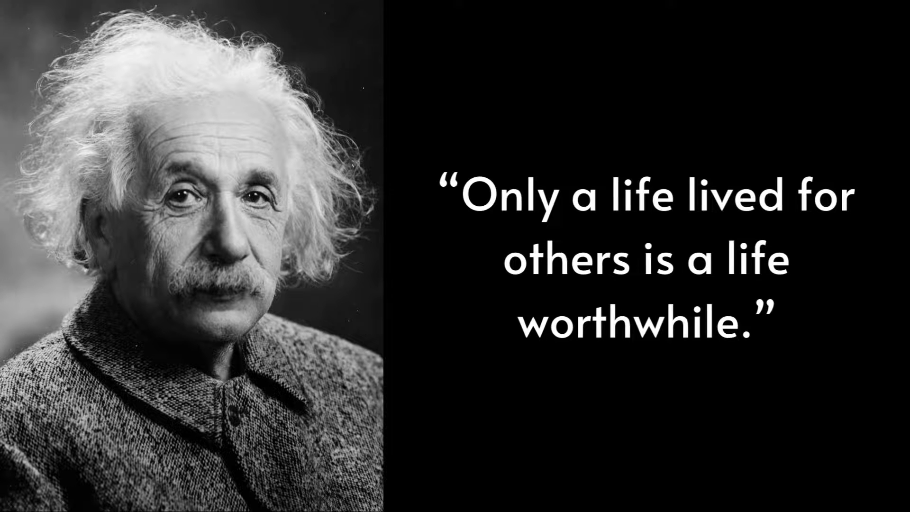
{"action": "type", "text": "~ Albert Einstei"}
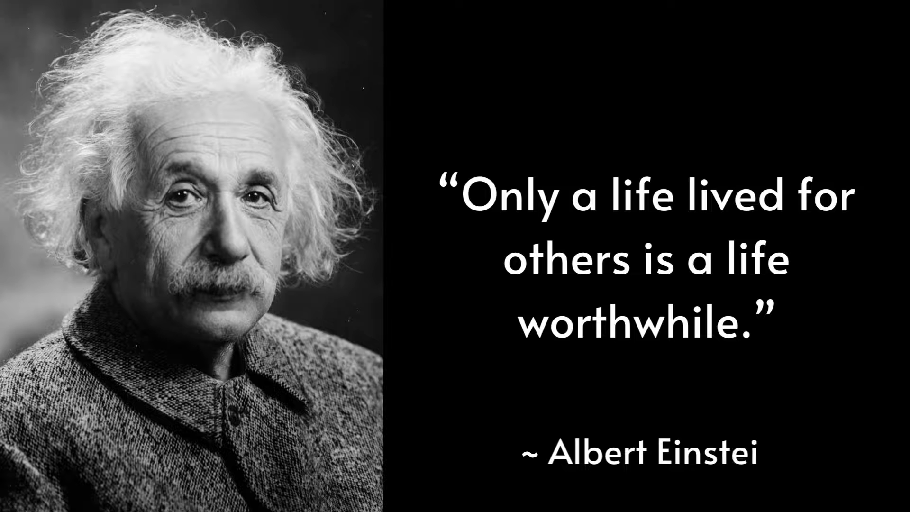
{"action": "type", "text": "n"}
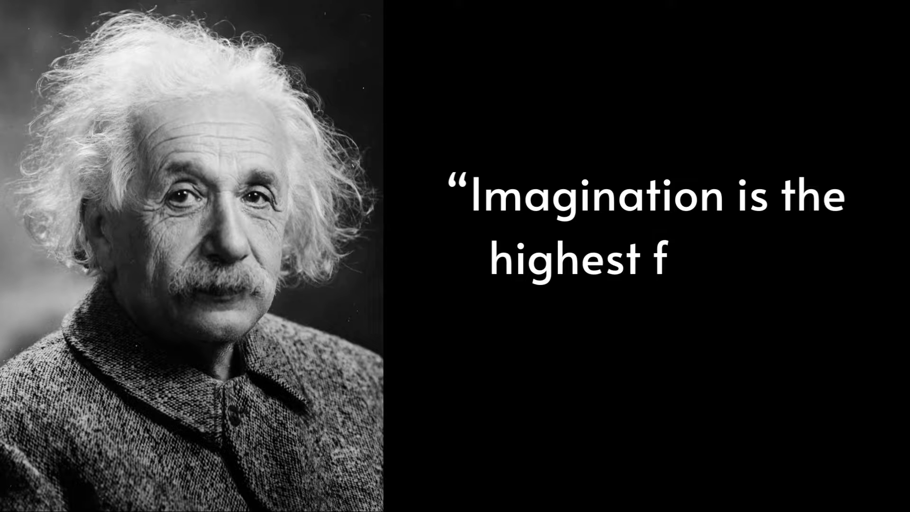
{"action": "type", "text": "orm of research.\""}
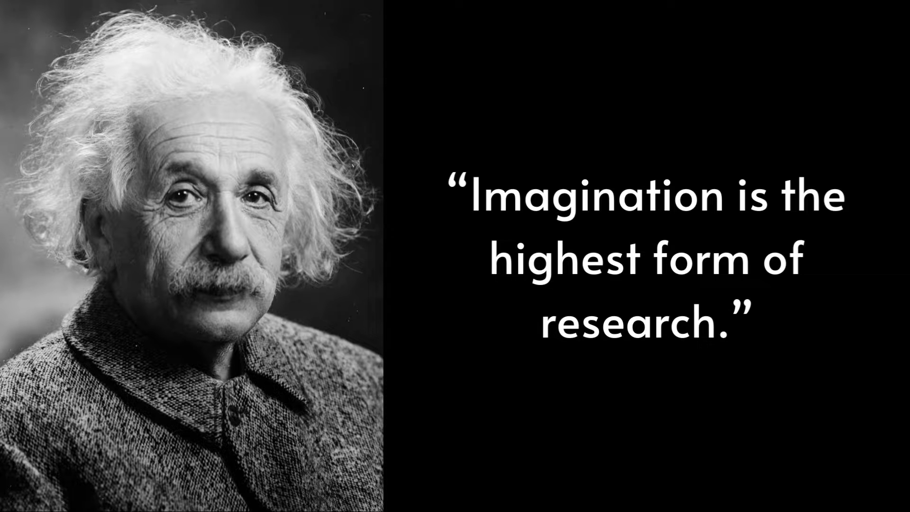
{"action": "type", "text": "~ Albert E"}
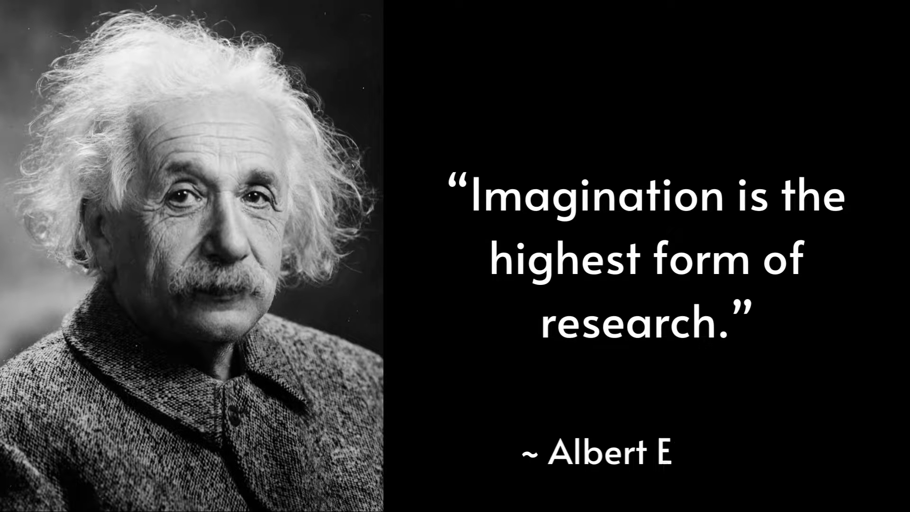